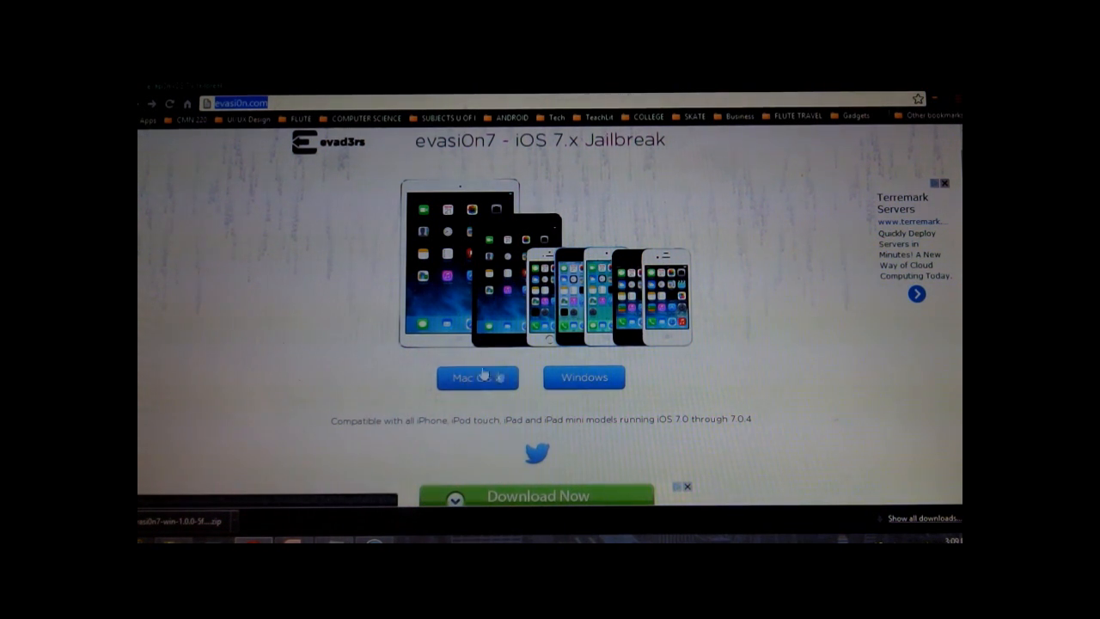
mouse_move(596, 378)
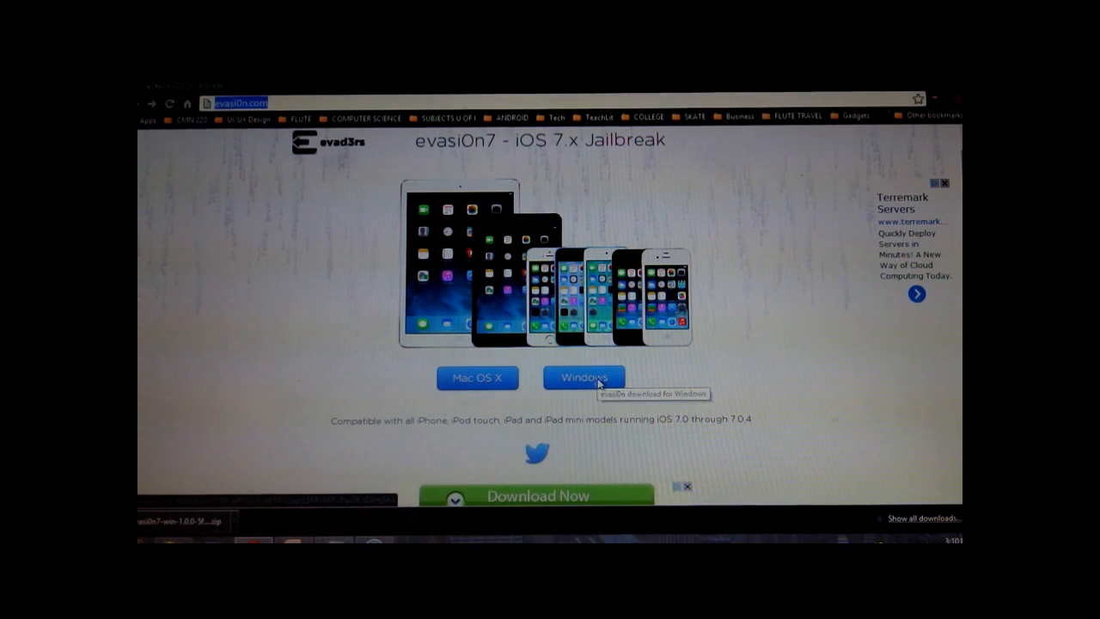
Download the Windows evasi0n7 zip, then read Requirements and Important! Read me! down to the FAQ
click(583, 377)
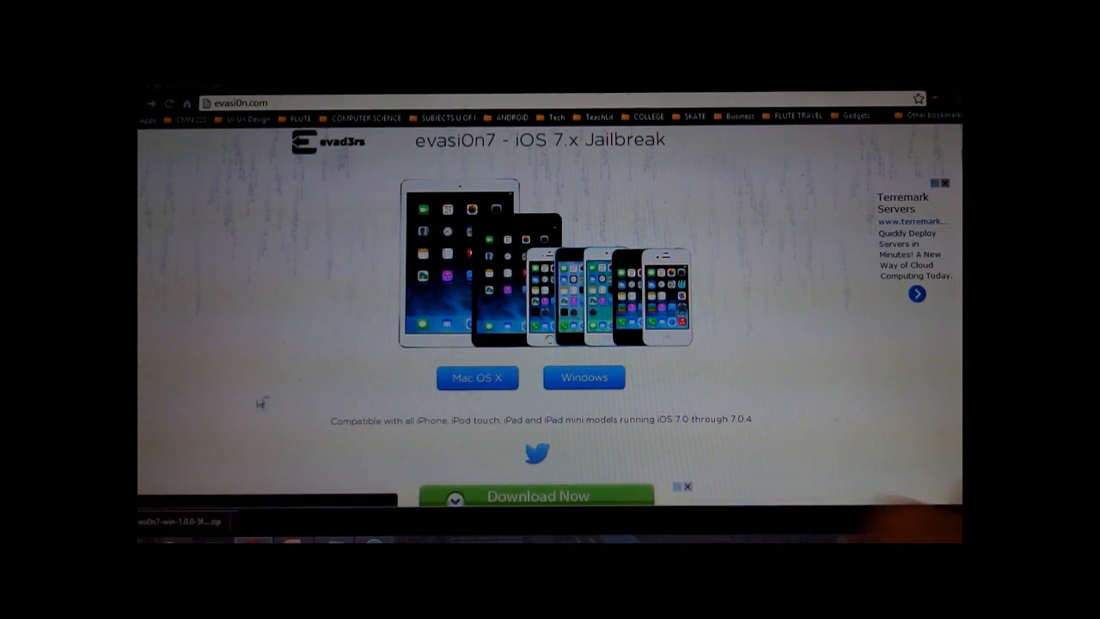
scroll(down, 3)
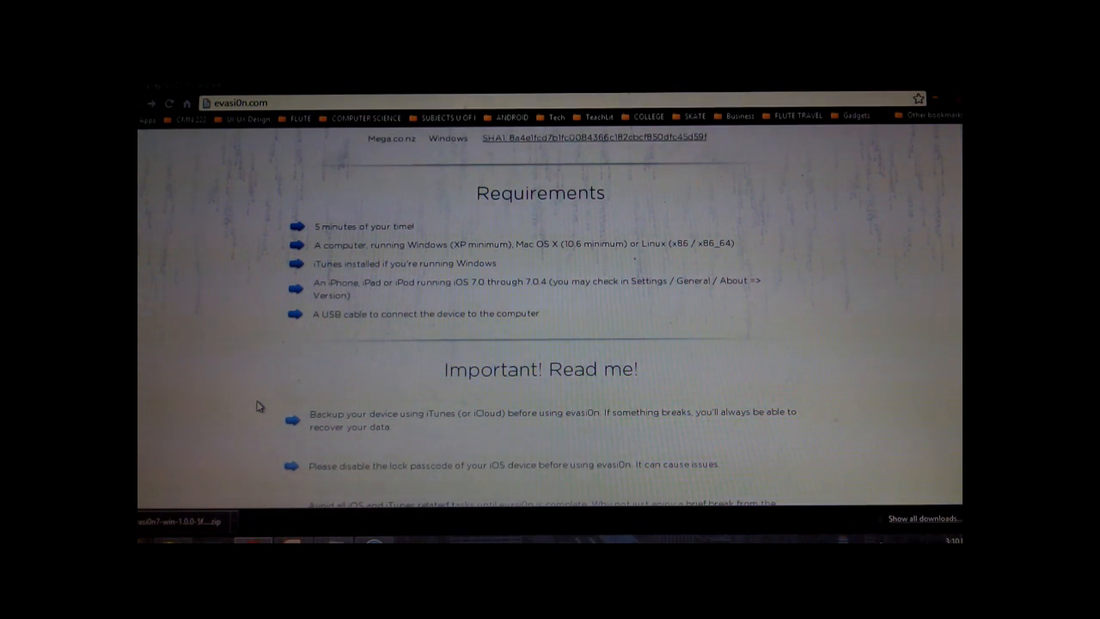
scroll(down, 3)
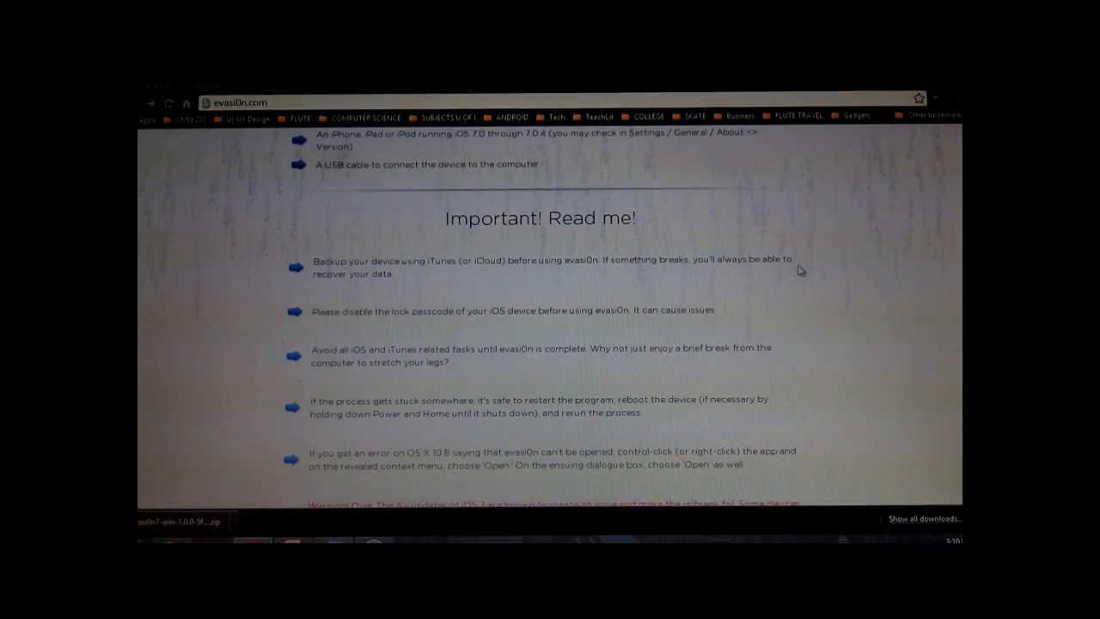
mouse_move(866, 290)
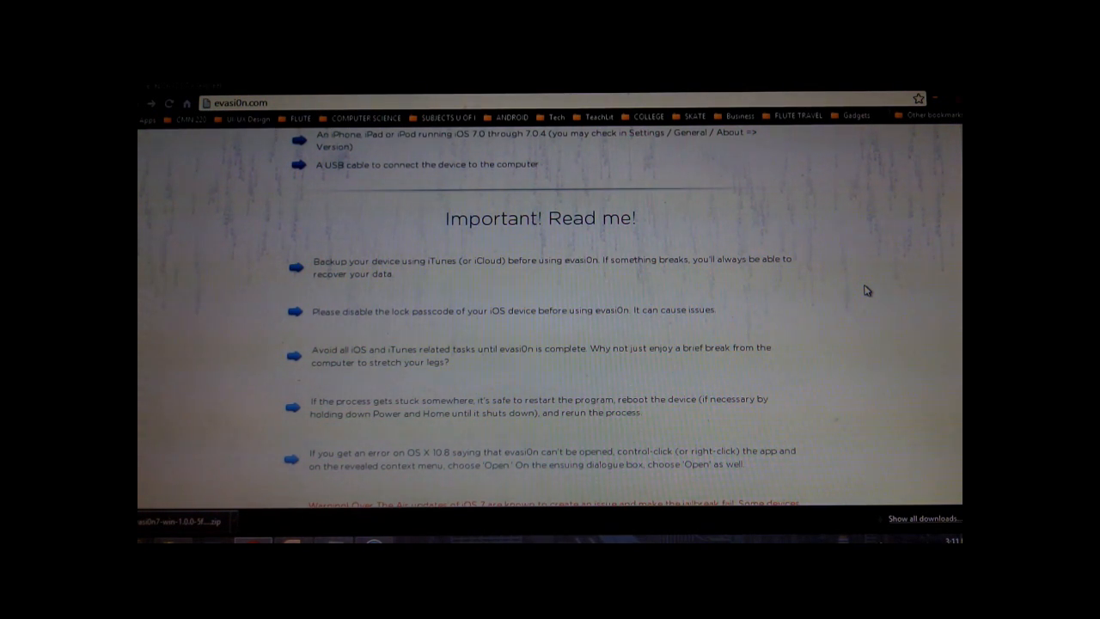
mouse_move(898, 336)
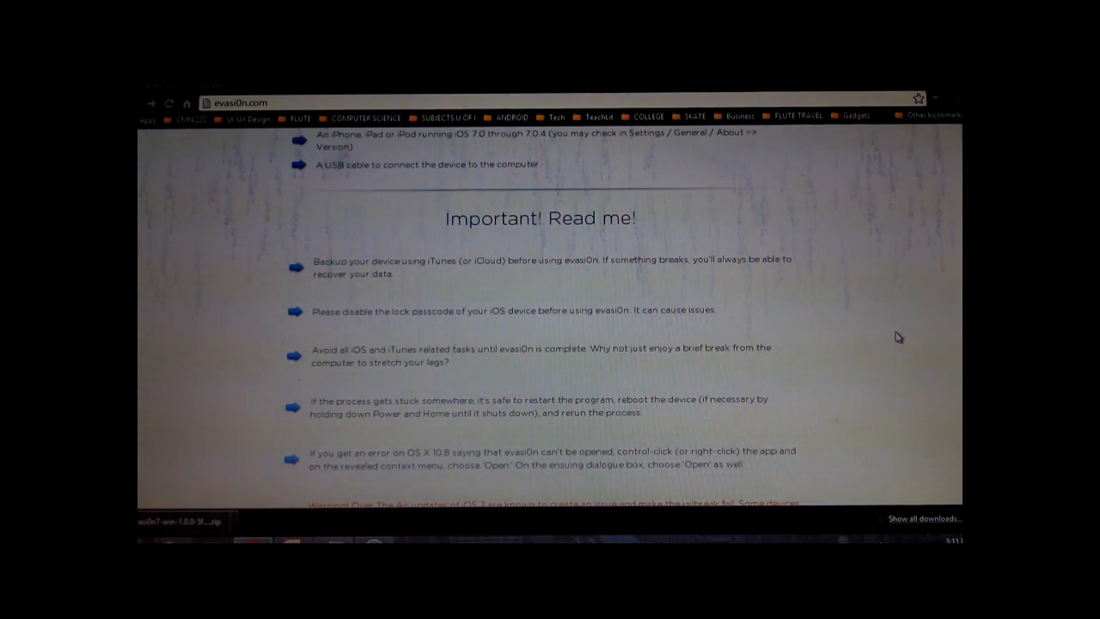
scroll(down, 3)
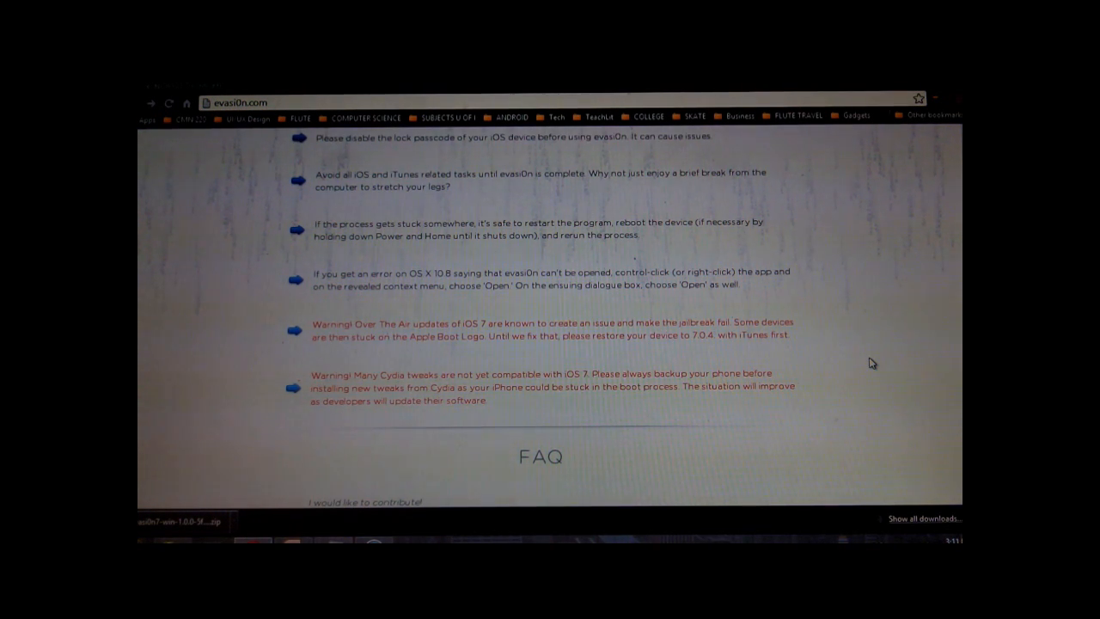
scroll(down, 3)
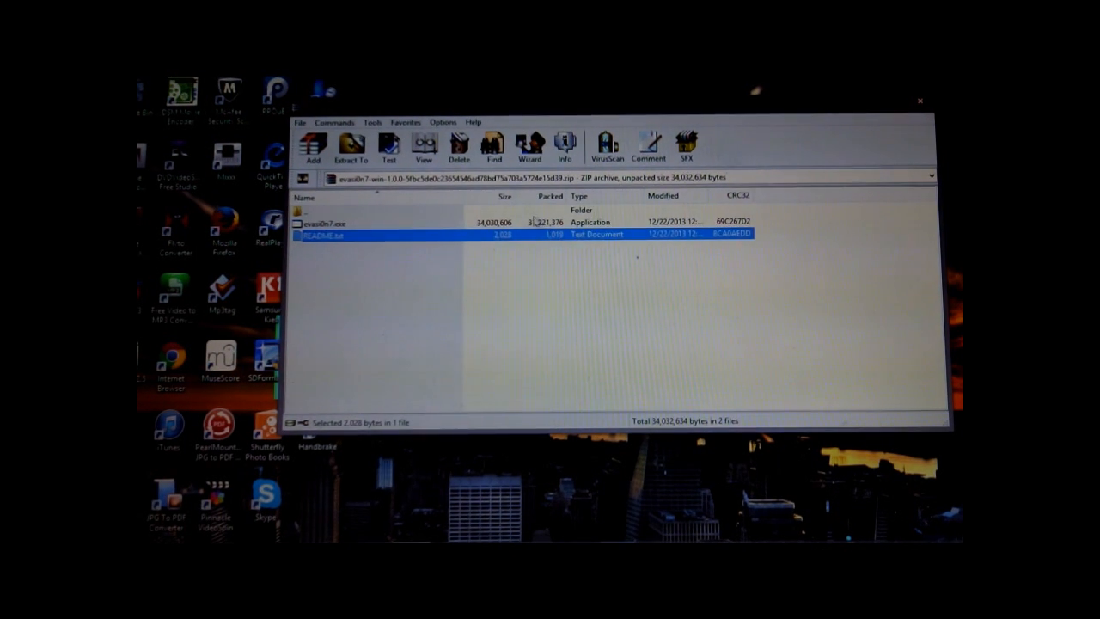
mouse_move(395, 272)
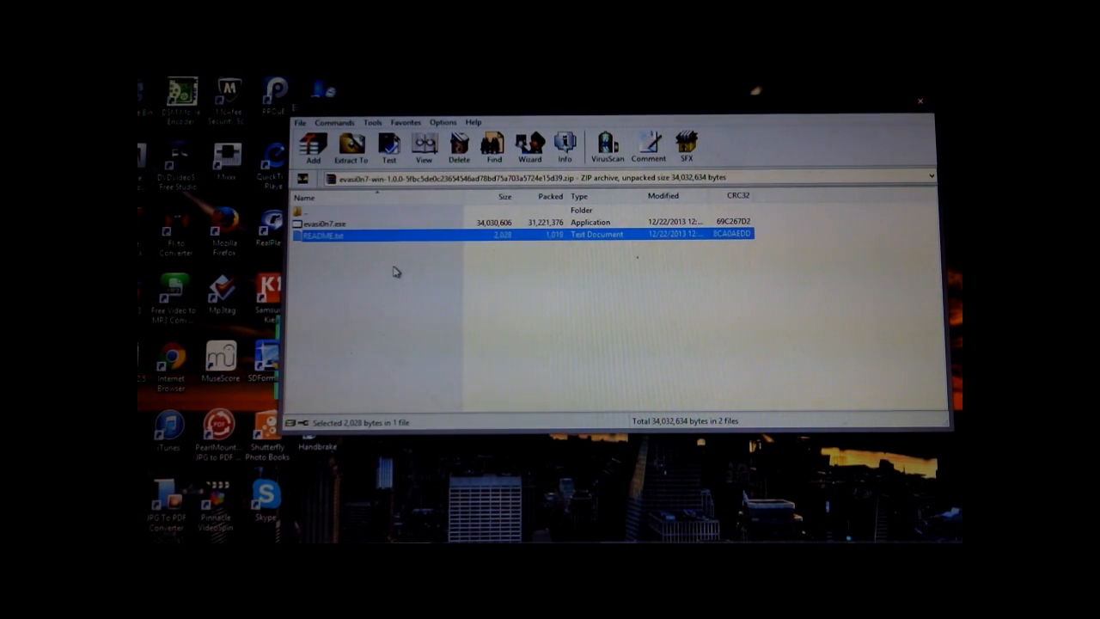
mouse_move(348, 261)
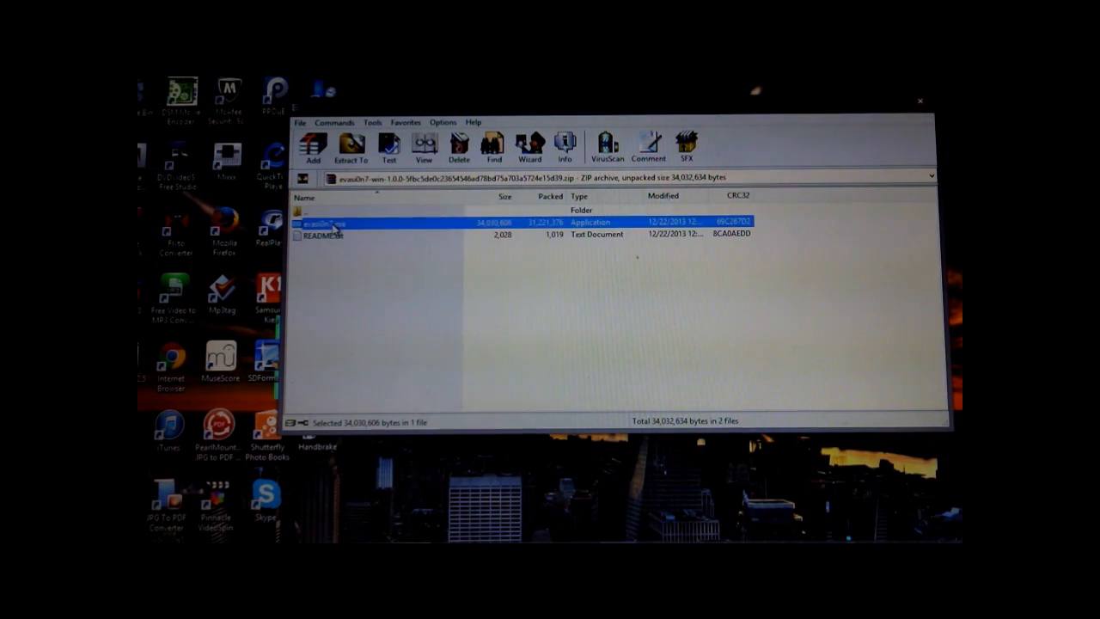
Run evasi0n7.exe from the WinRAR archive window
double_click(344, 222)
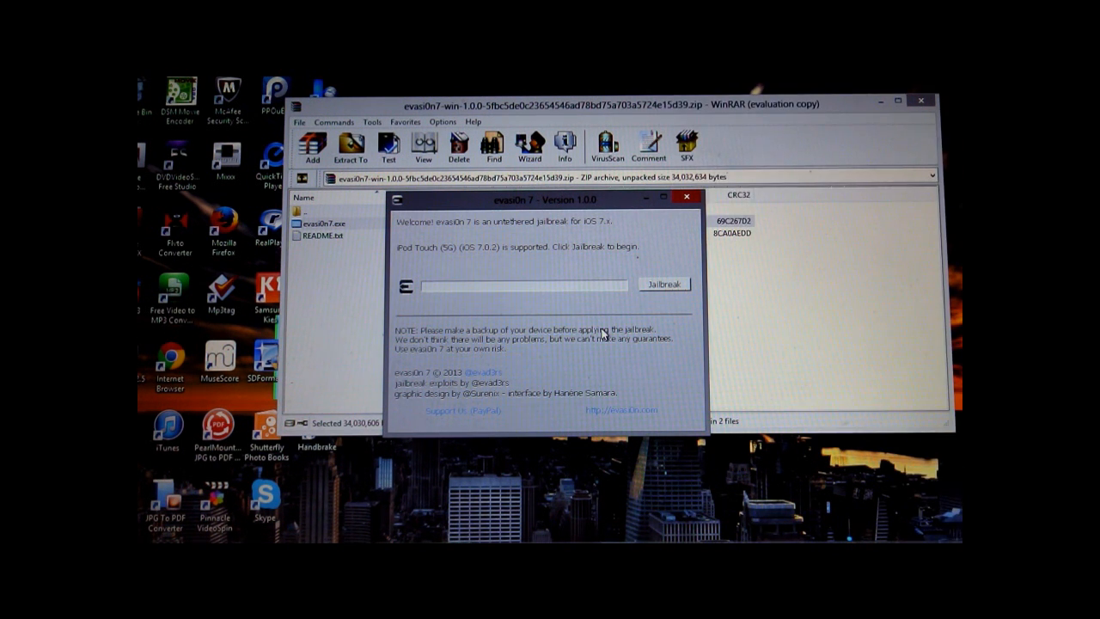
mouse_move(565, 228)
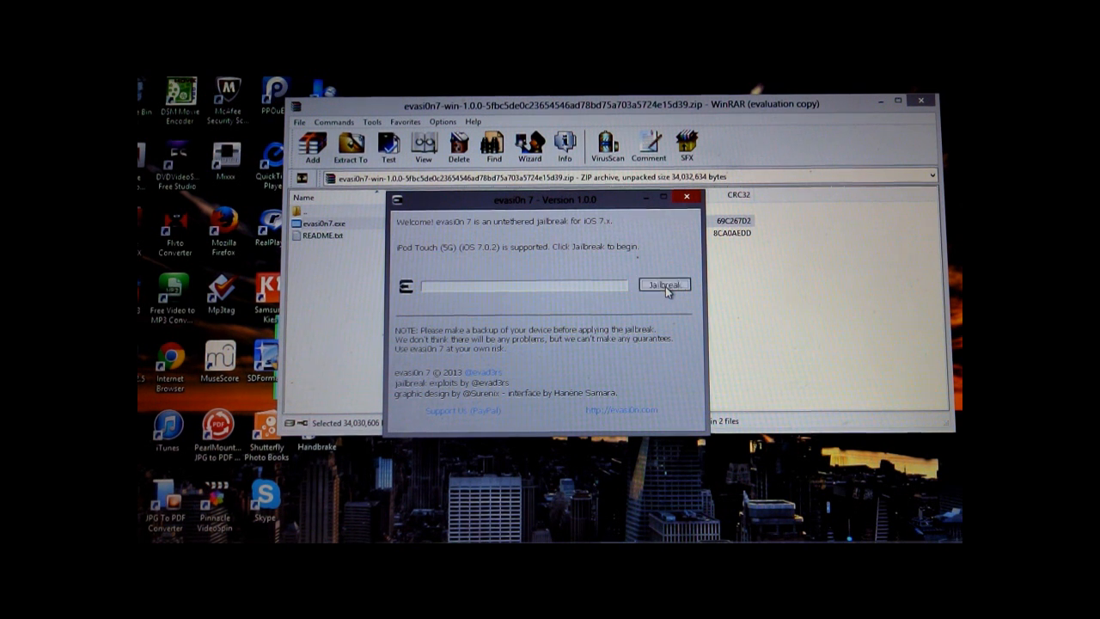
Start the jailbreak on the detected iPod Touch running iOS 7.0.2
click(663, 285)
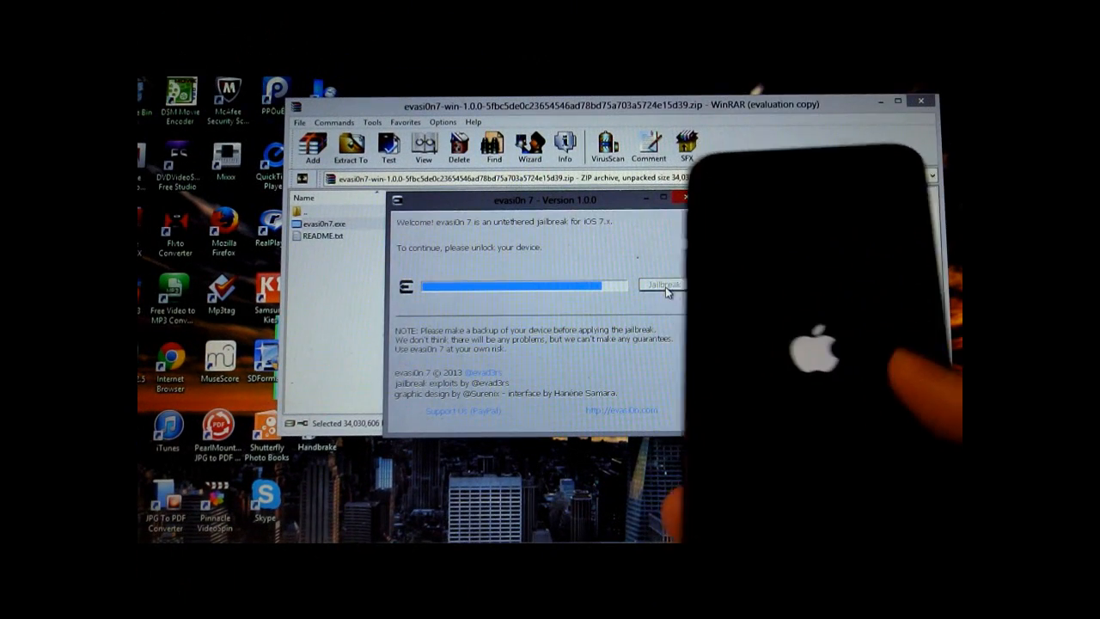
Wait for the jailbreak progress bar to reach Done!, then exit evasi0n7
click(663, 284)
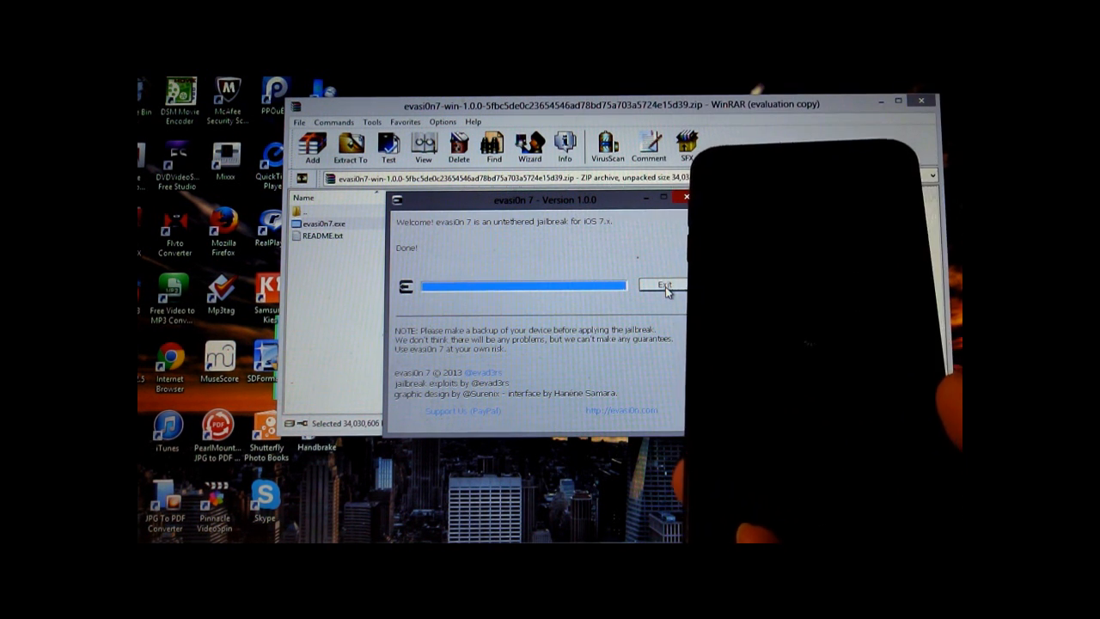
click(663, 284)
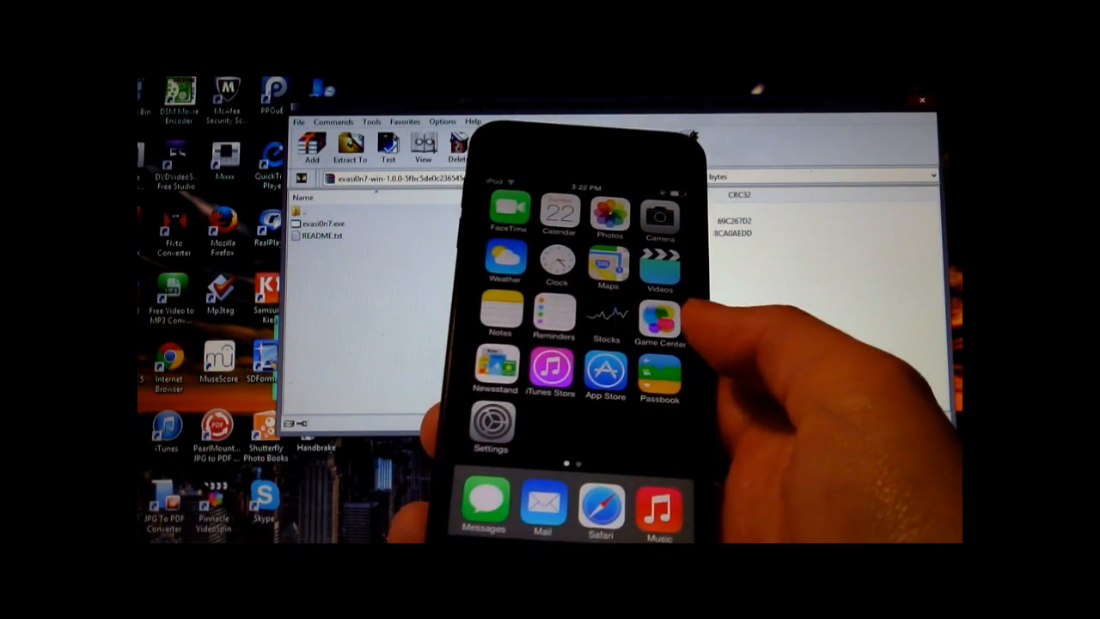
Swipe to the iPod's second home screen page to reveal the Cydia icon
scroll(left, 3)
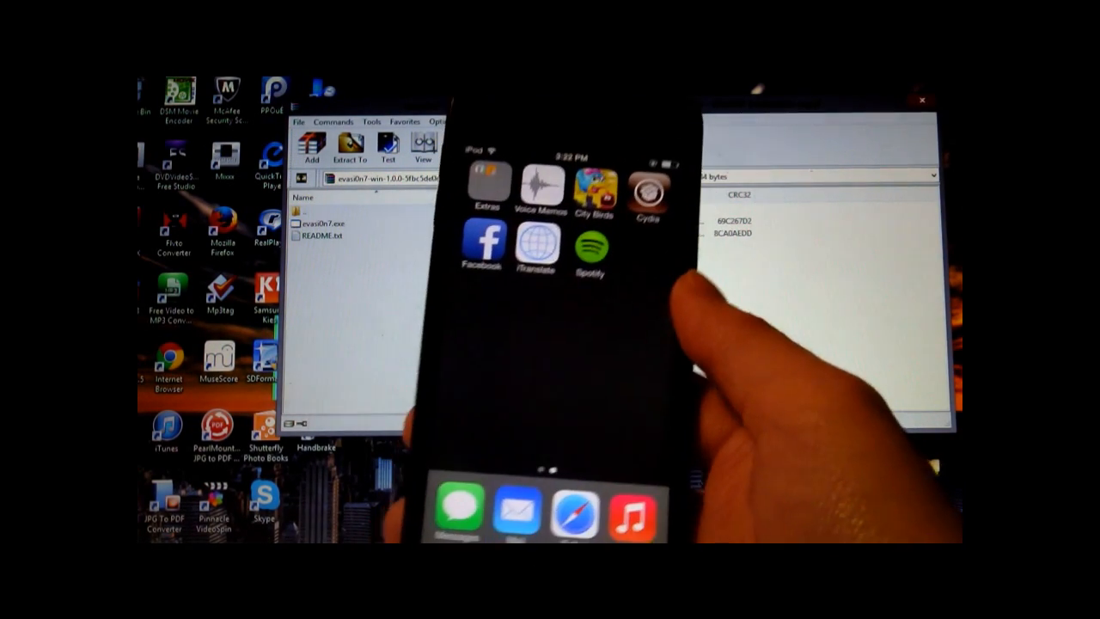